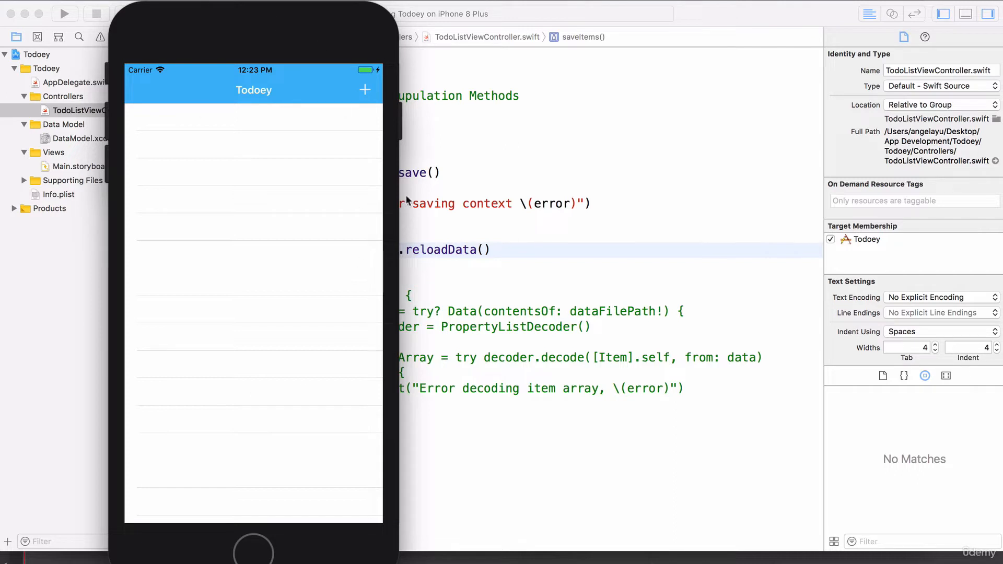
pyautogui.moveTo(313, 215)
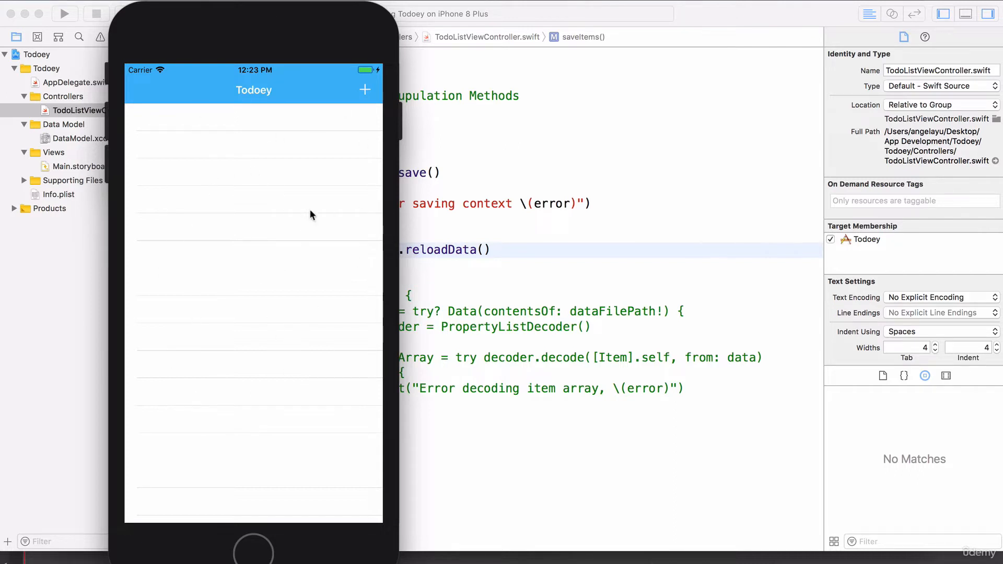
pyautogui.moveTo(657, 226)
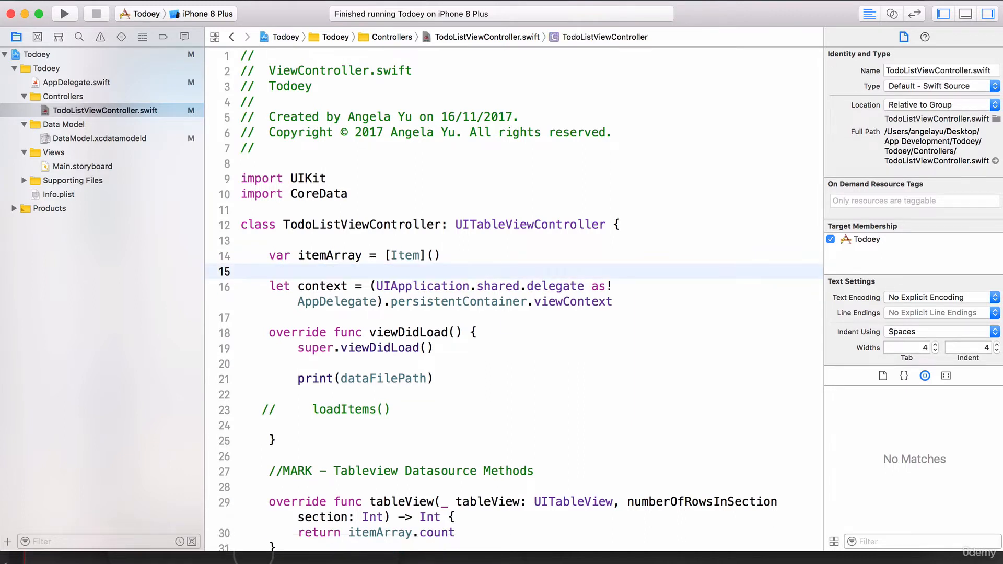
# Replace print(dataFilePath) in viewDidLoad with print(FileManager.default.urls(for: .documentDirectory, in: .userDomainMask))
pyautogui.click(242, 271)
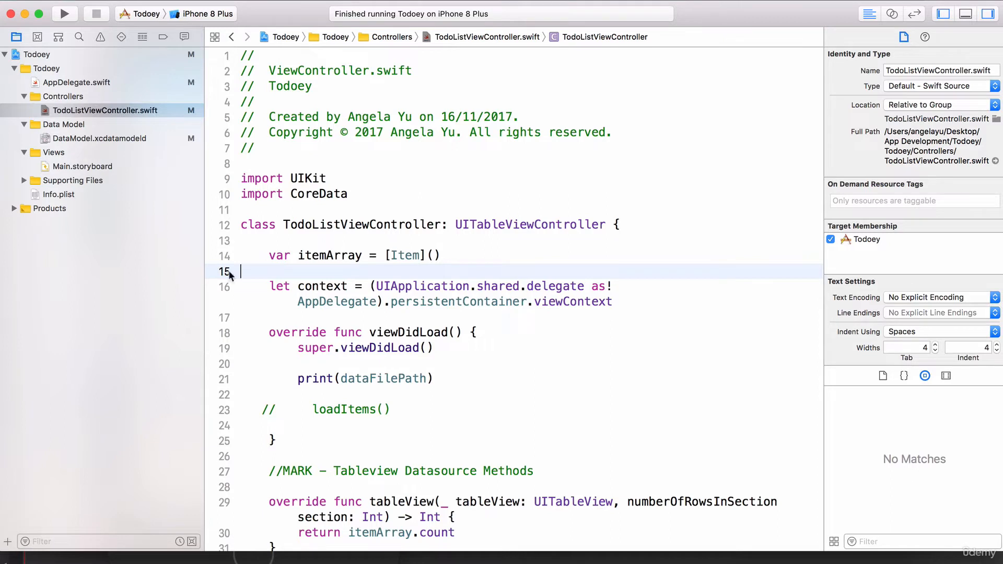
pyautogui.scroll(-3)
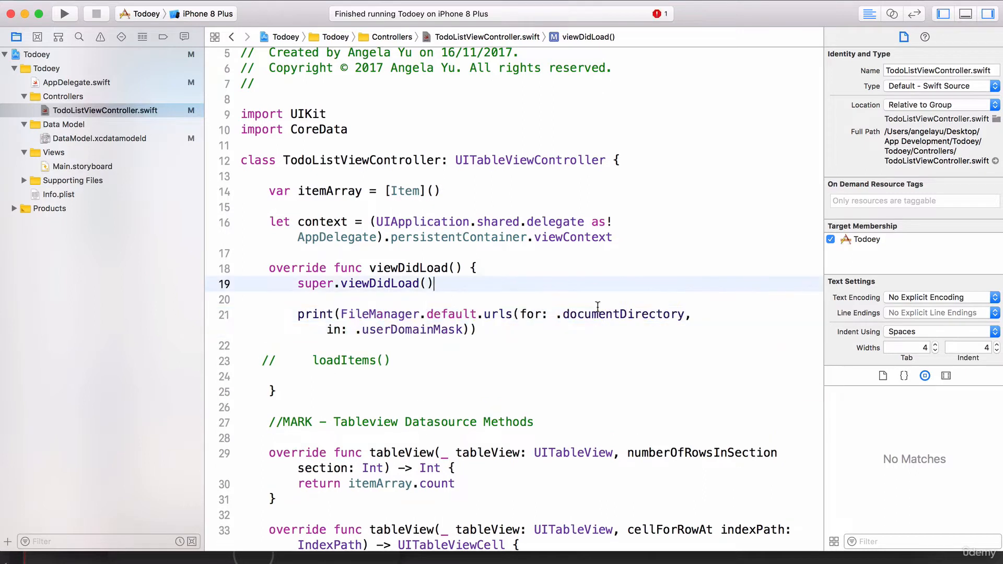
pyautogui.doubleClick(621, 314)
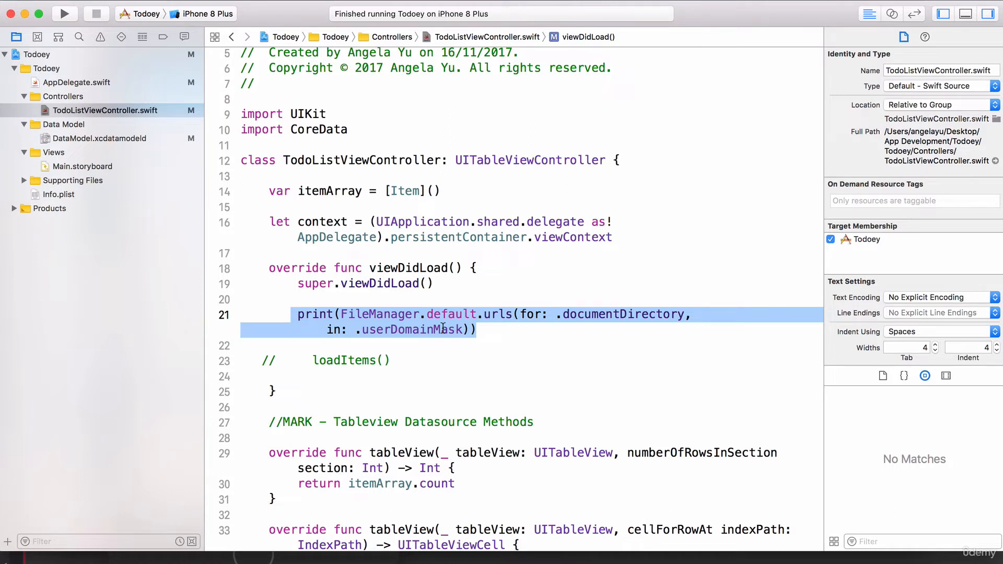
# Run Todoey to print the simulator's Documents directory path in the console
pyautogui.click(63, 14)
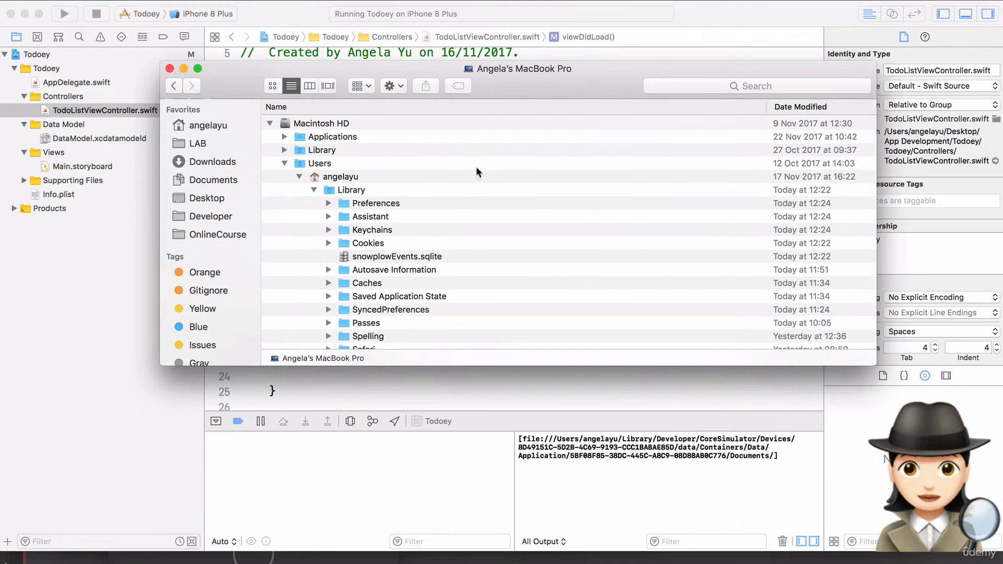
# Expand Users > Library > Developer > CoreSimulator > Devices > device > data > Containers > Data
pyautogui.click(320, 162)
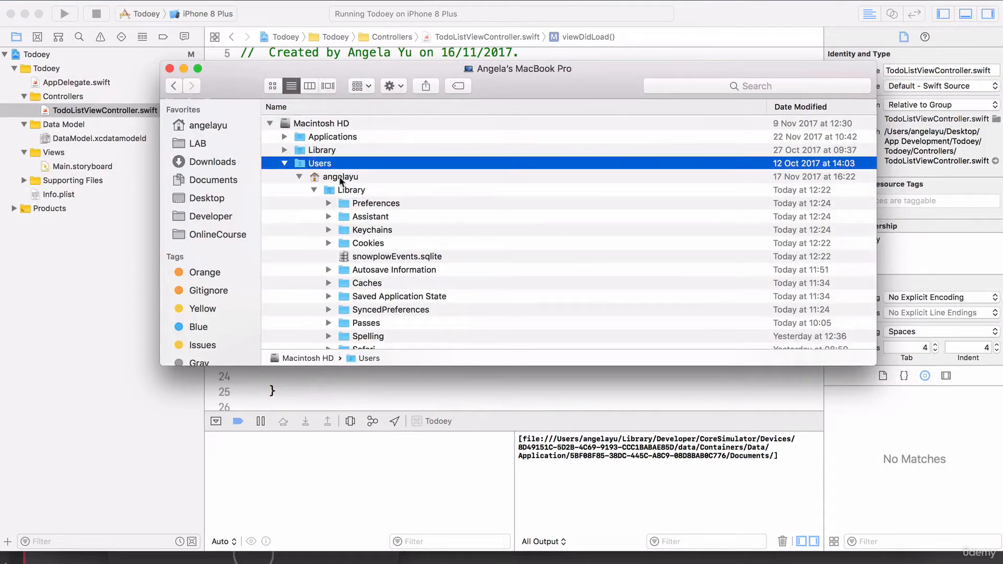
pyautogui.click(351, 189)
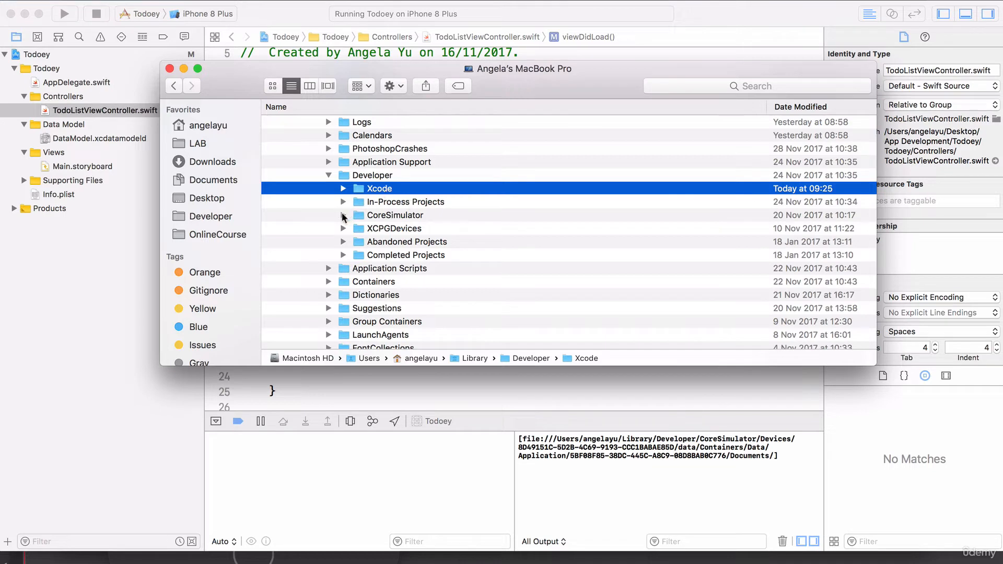
pyautogui.click(343, 214)
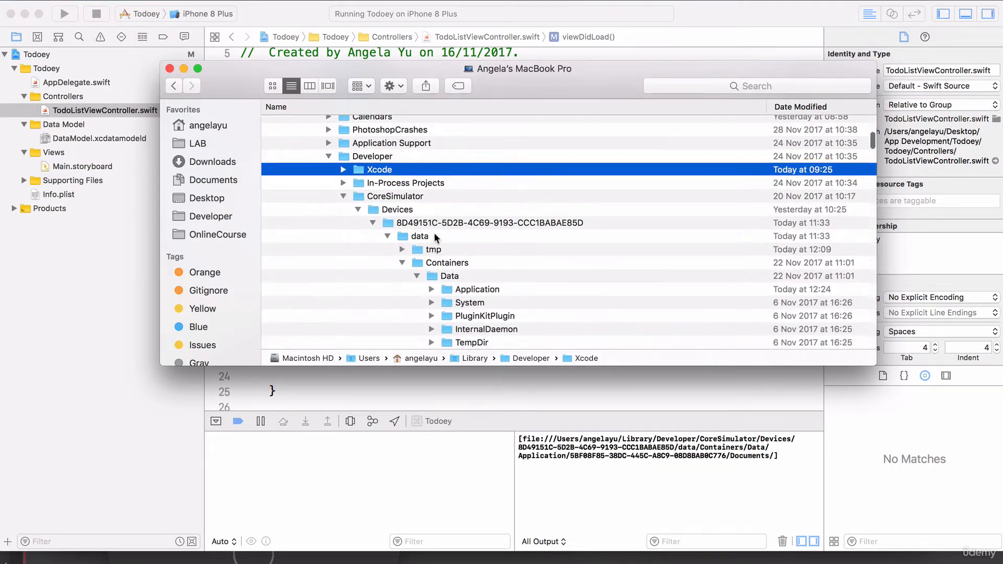
pyautogui.click(396, 209)
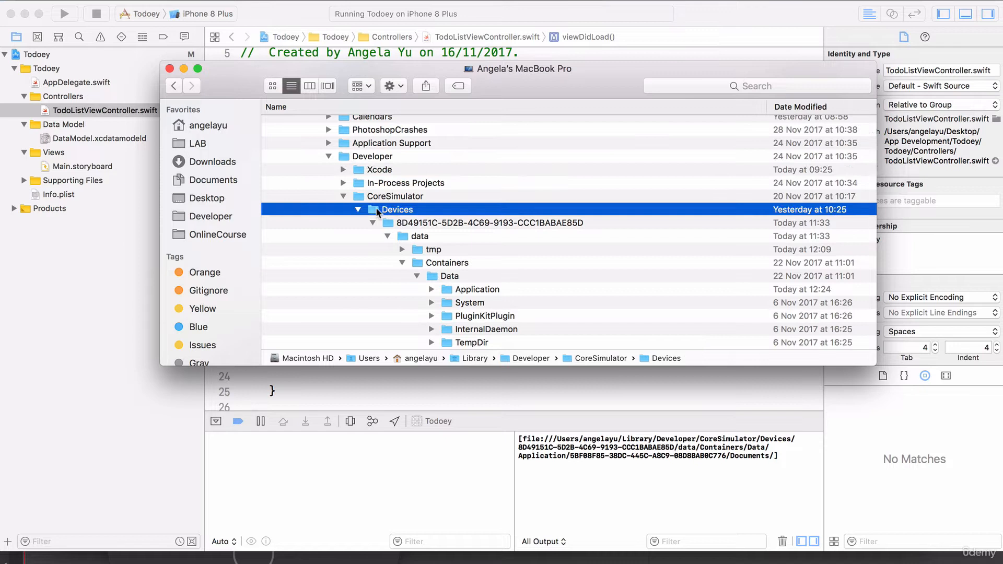
pyautogui.click(490, 222)
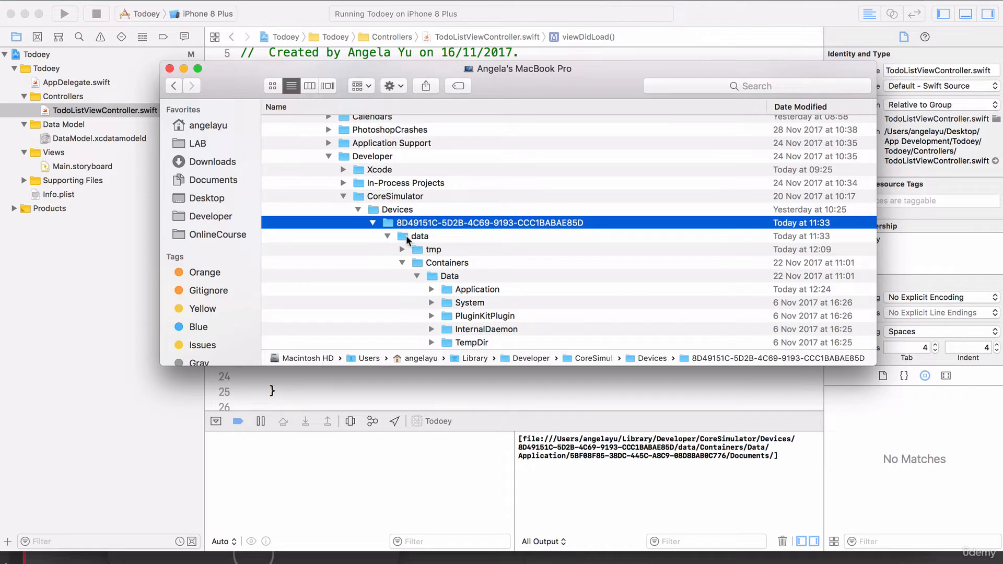
pyautogui.click(446, 262)
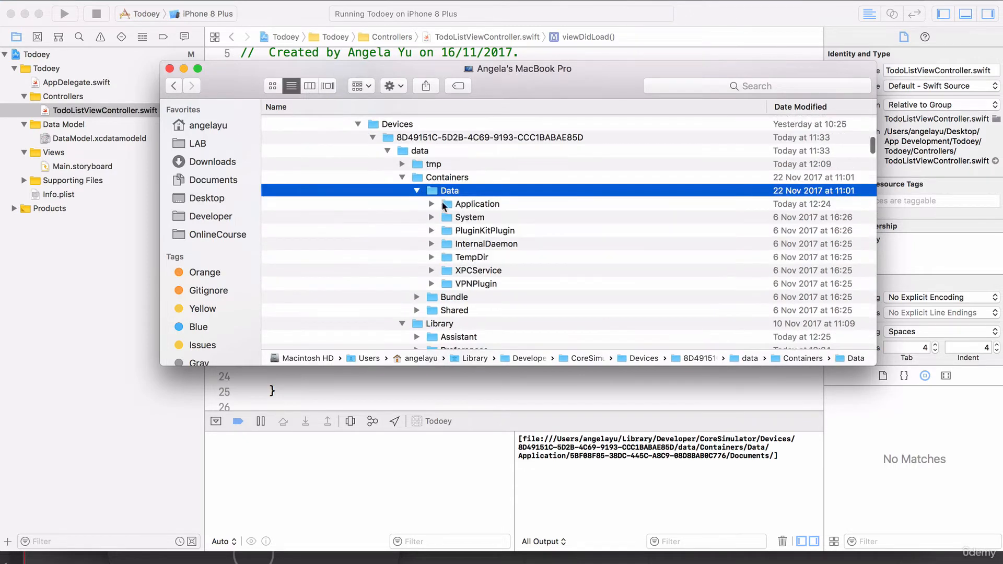
# Select DataModel.sqlite in the 5BF08F85 container's Library/Application Support folder
pyautogui.click(432, 204)
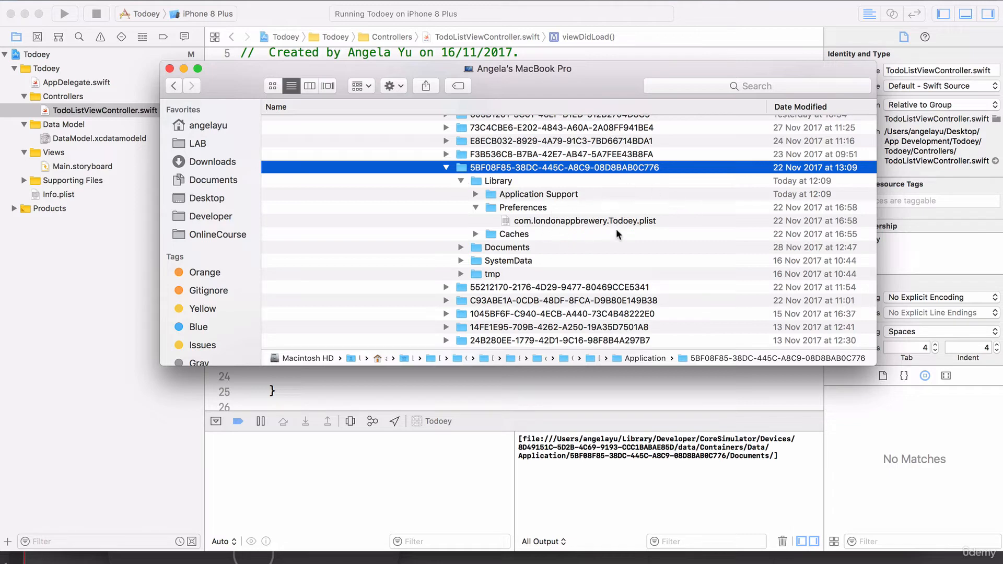
pyautogui.click(476, 207)
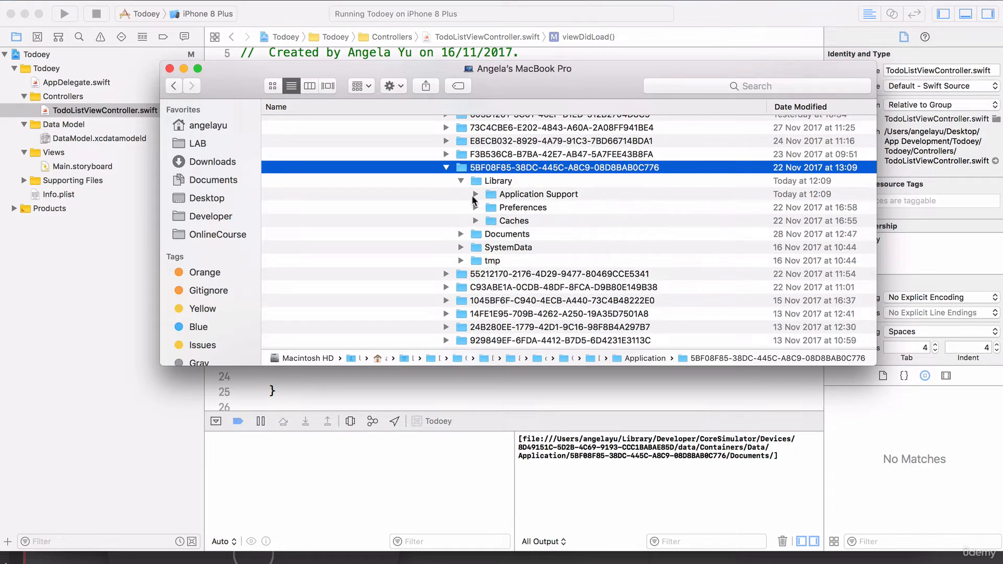
pyautogui.click(505, 180)
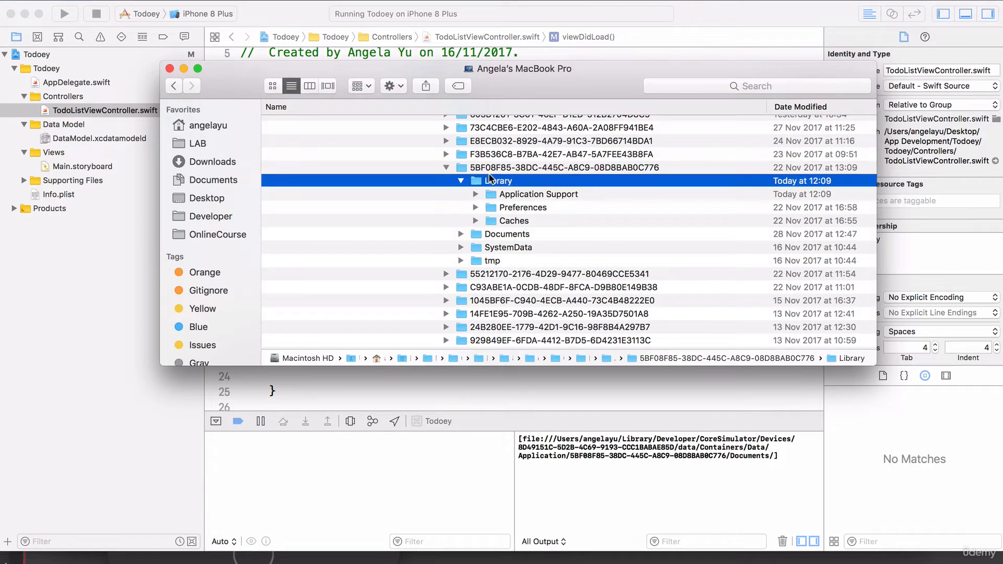
pyautogui.click(476, 195)
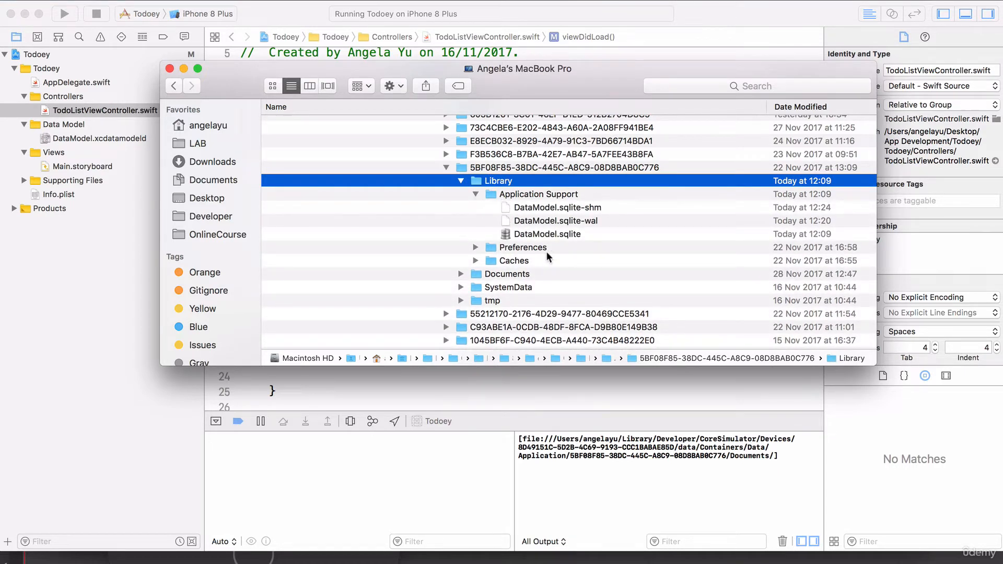
pyautogui.moveTo(522, 242)
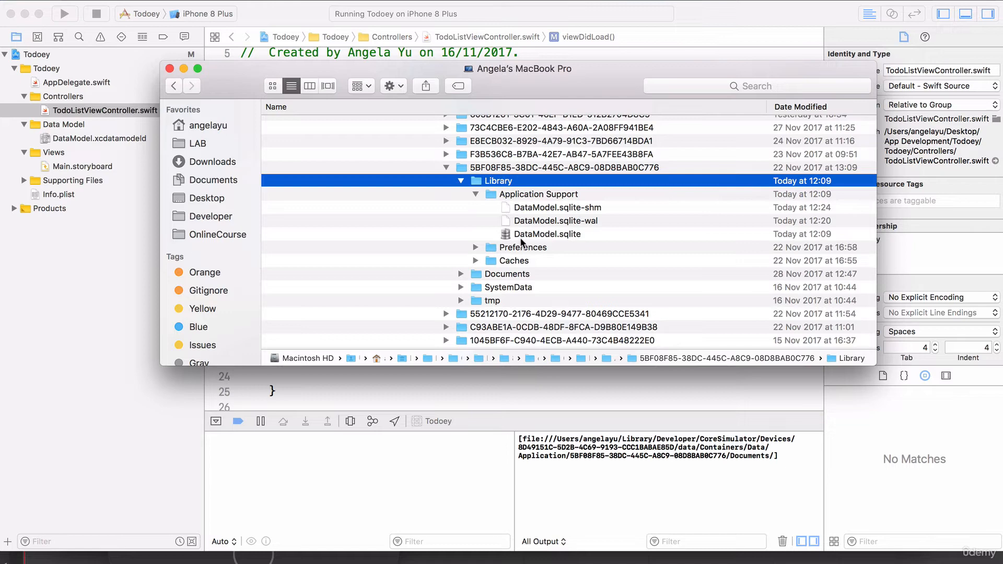
pyautogui.click(547, 234)
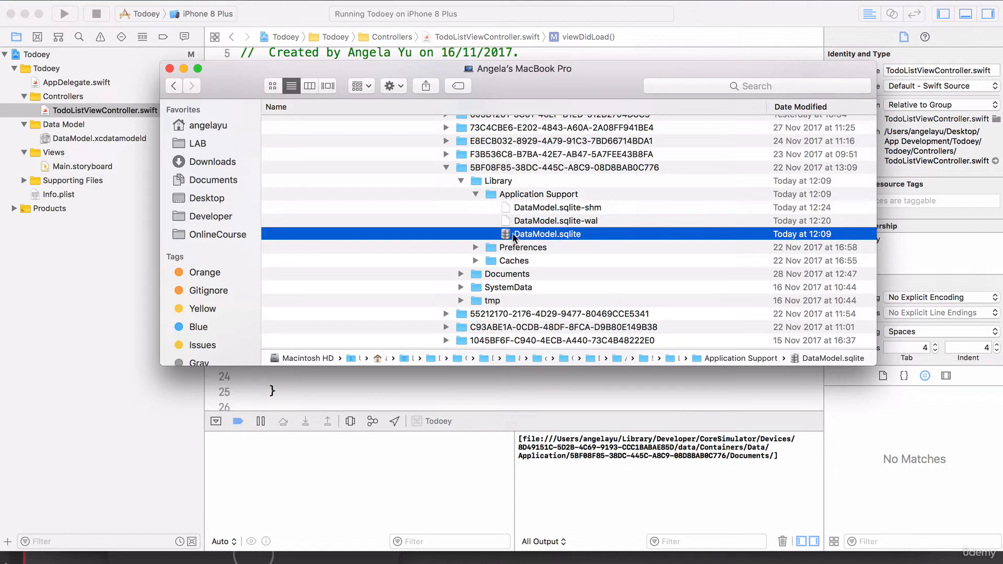
pyautogui.moveTo(592, 233)
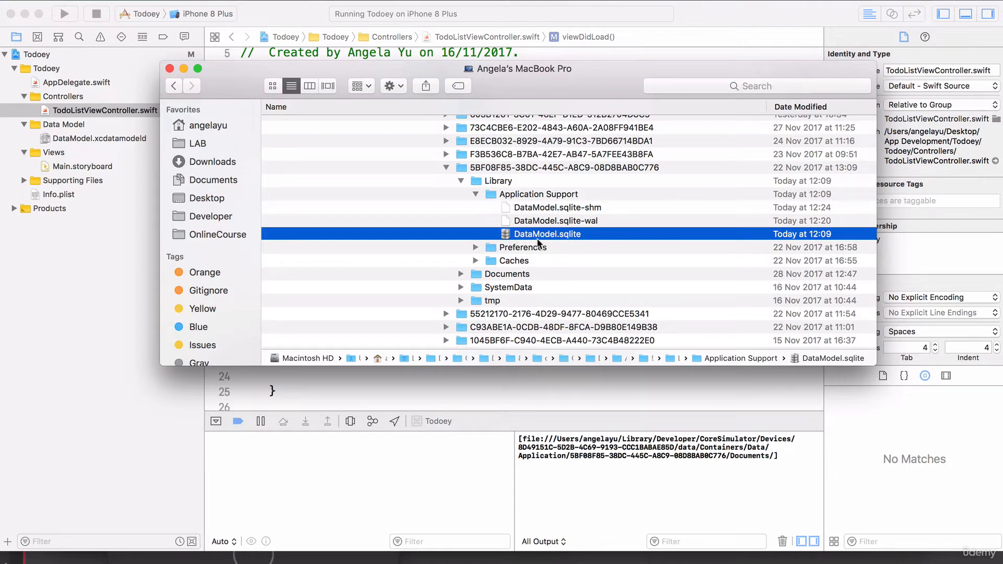
pyautogui.moveTo(504, 210)
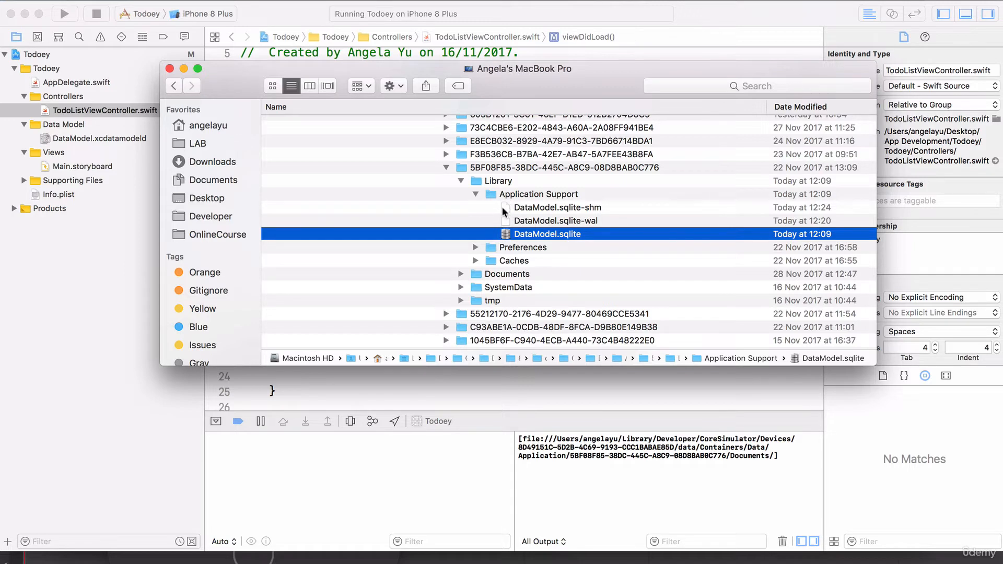
pyautogui.moveTo(524, 211)
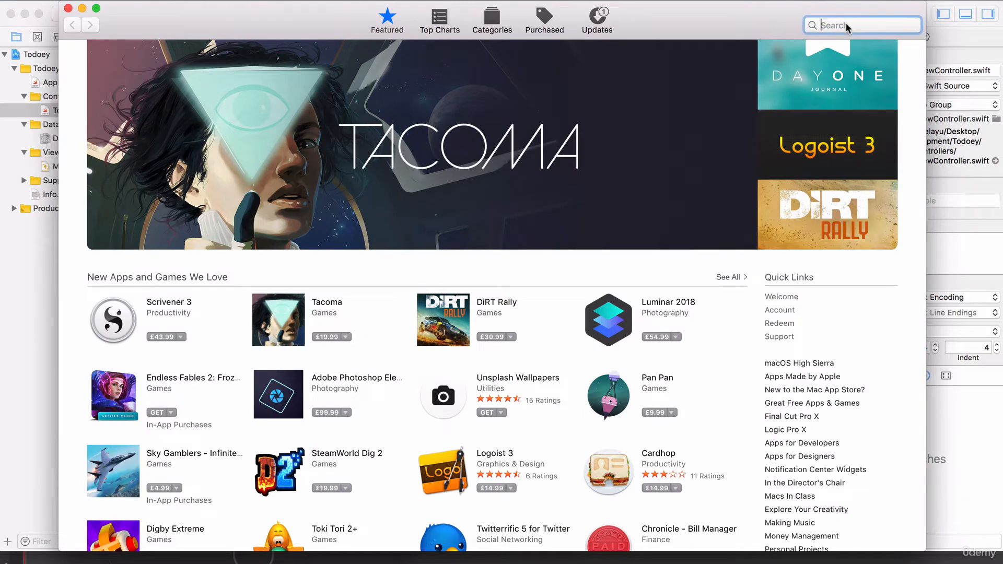
# Search the App Store for 'sqlite' to find the installed Datum Free app
pyautogui.write('sqlite')
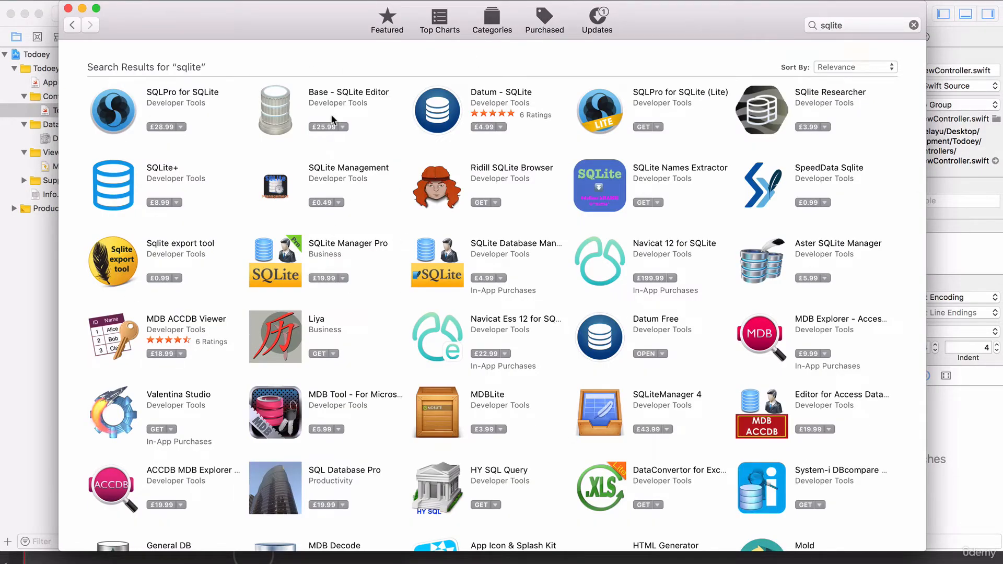
pyautogui.moveTo(240, 228)
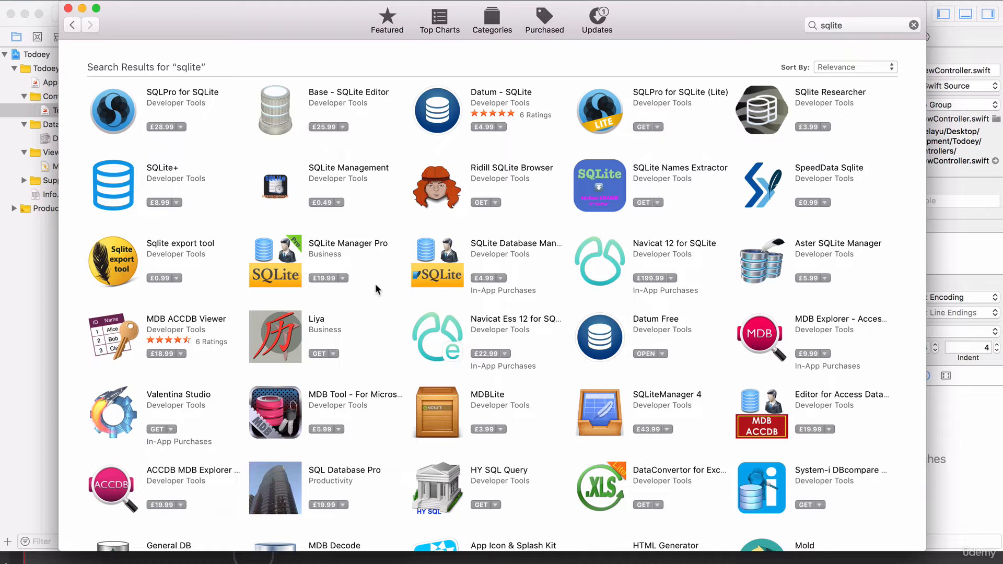
pyautogui.moveTo(514, 189)
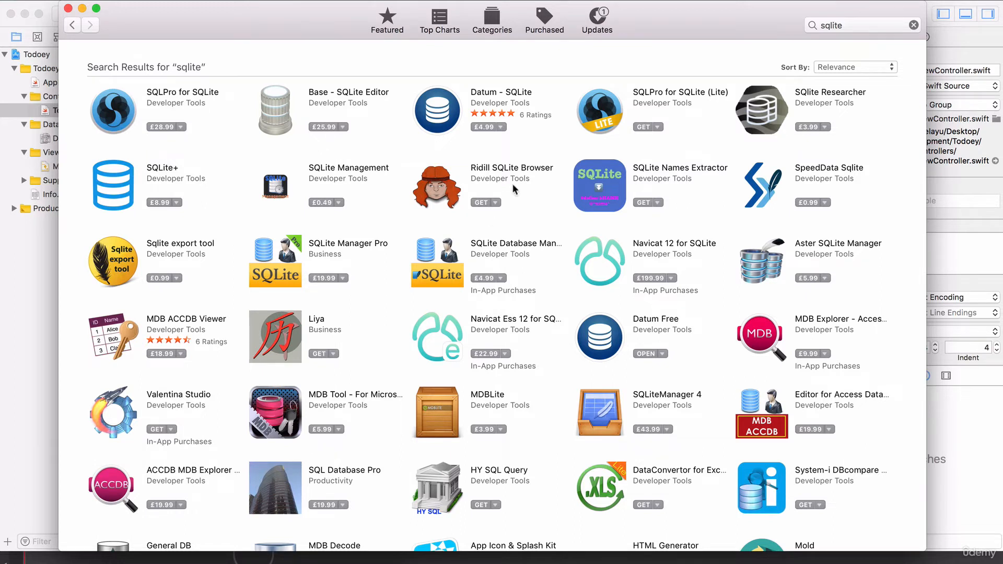
pyautogui.moveTo(678, 320)
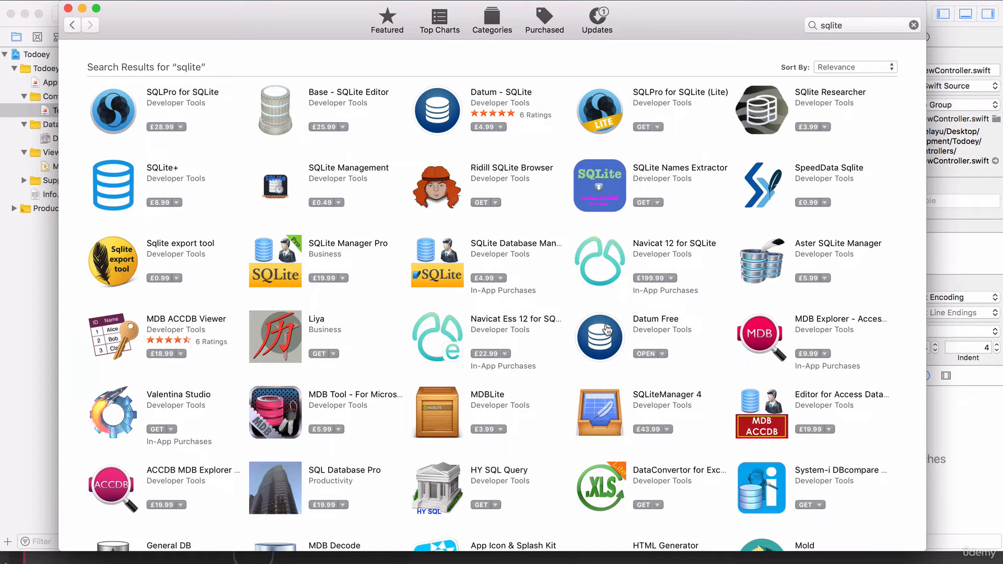
pyautogui.moveTo(661, 345)
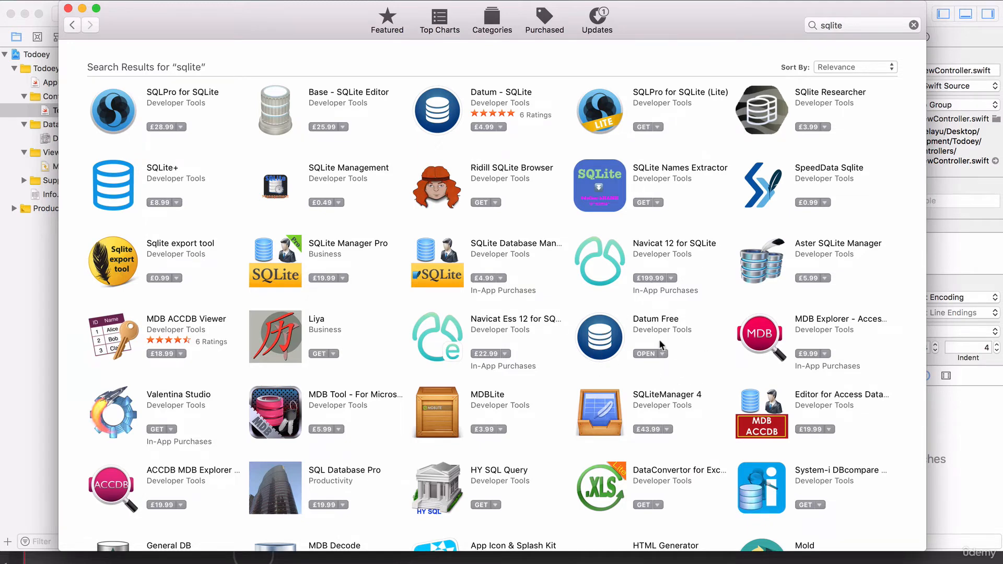
pyautogui.moveTo(644, 310)
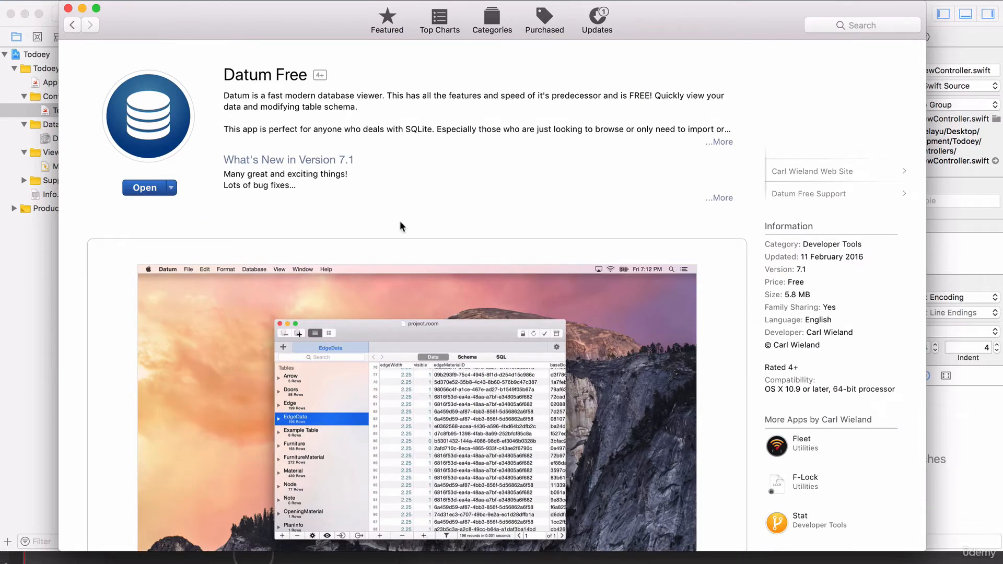
pyautogui.moveTo(72, 25)
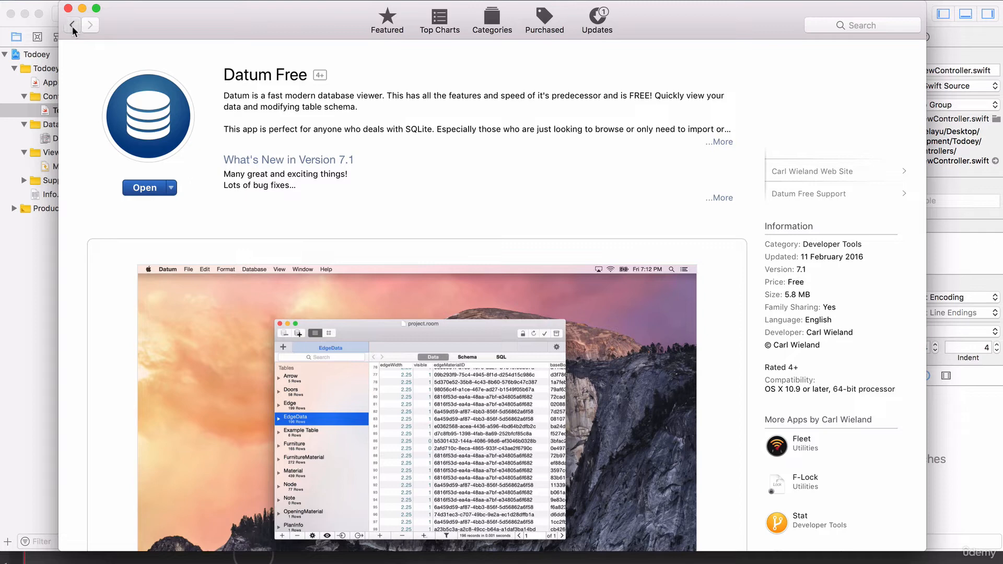
pyautogui.write('sqlite')
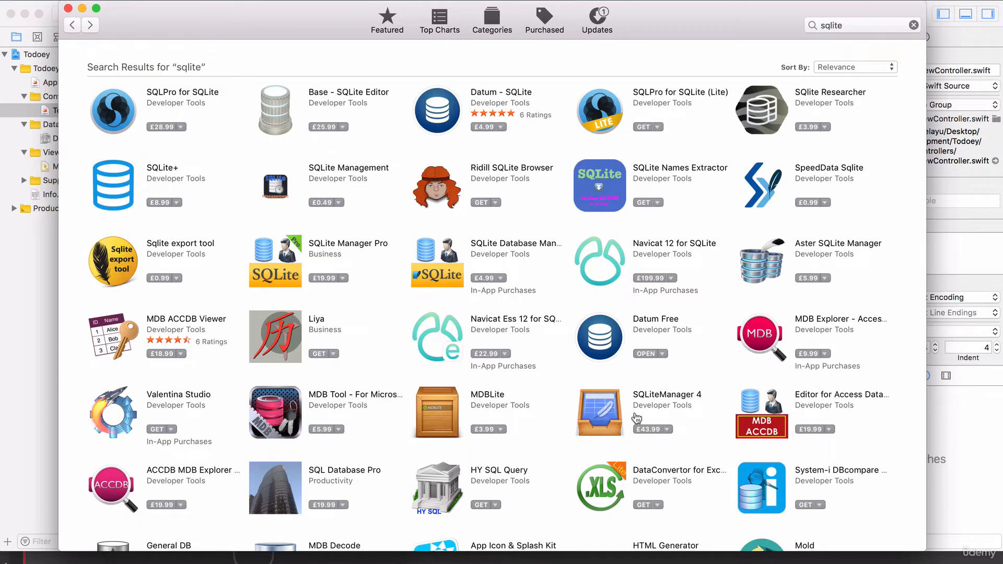
pyautogui.moveTo(631, 338)
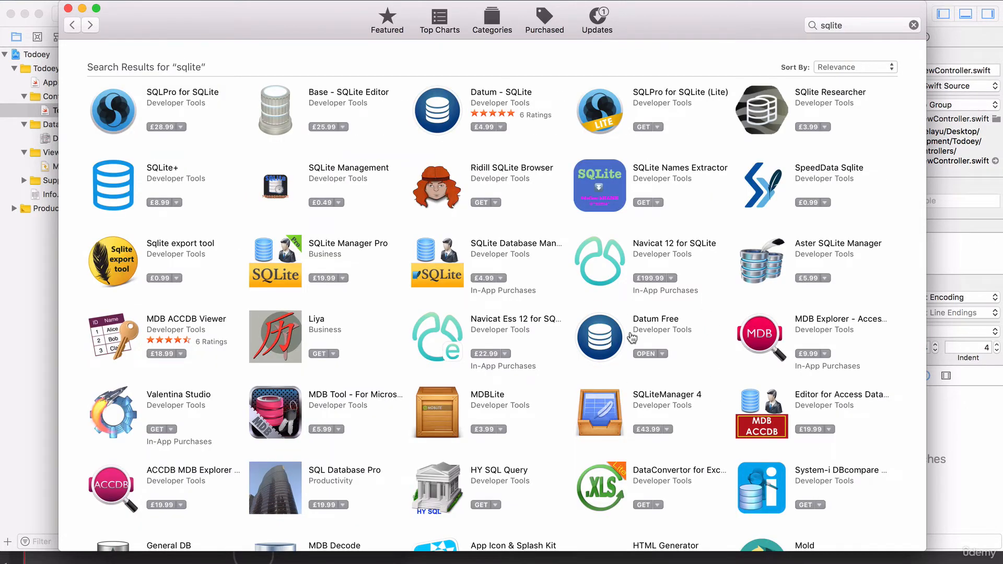
pyautogui.moveTo(479, 246)
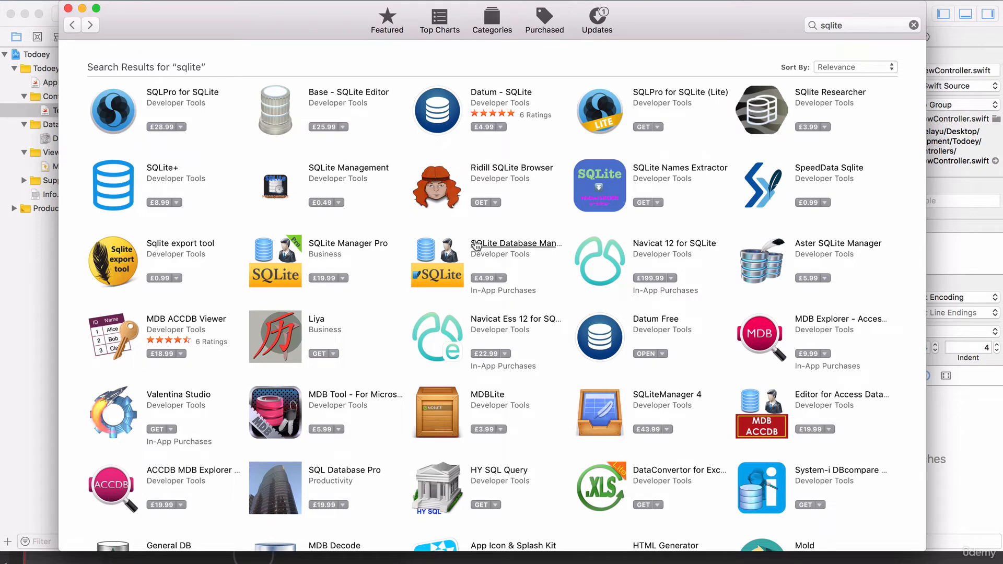
pyautogui.moveTo(516, 243)
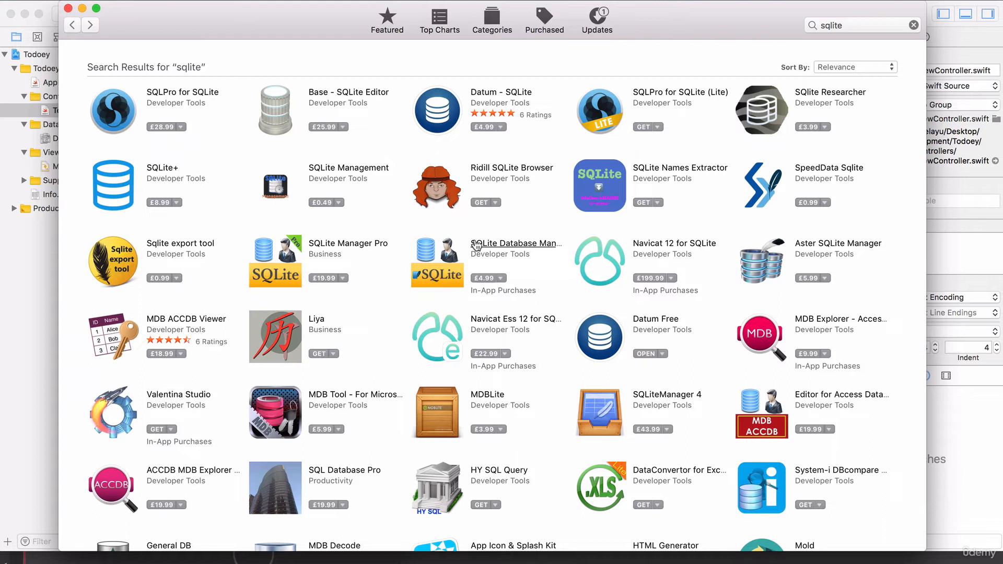
pyautogui.moveTo(646, 305)
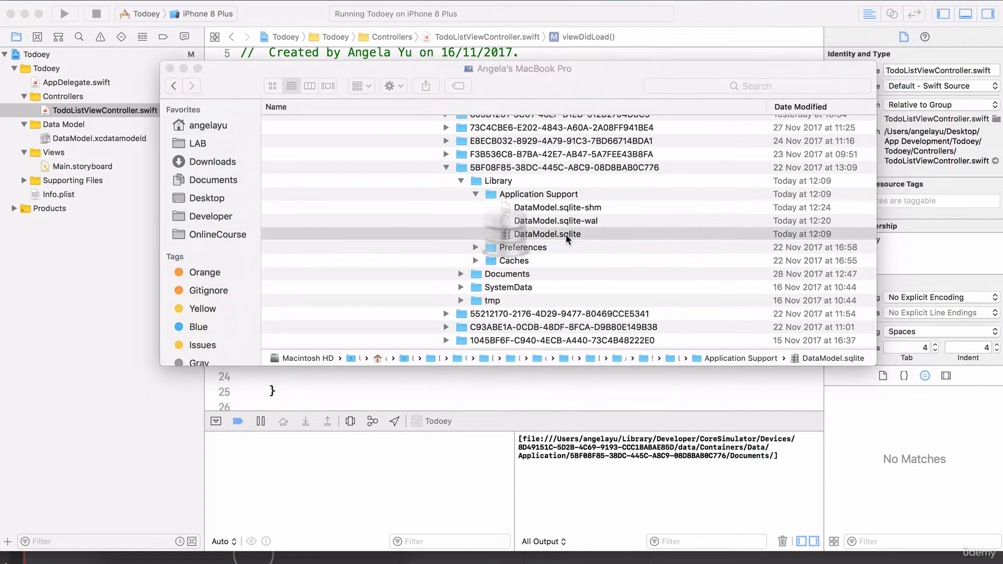
# Open DataModel.sqlite in Datum Free and choose Not Now on the upgrade offer
pyautogui.doubleClick(548, 233)
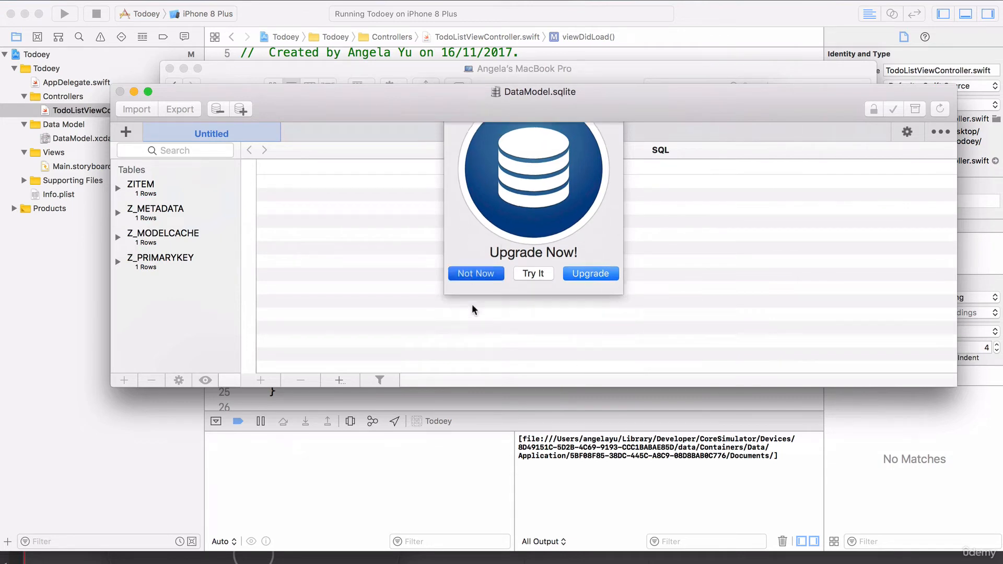
pyautogui.click(476, 274)
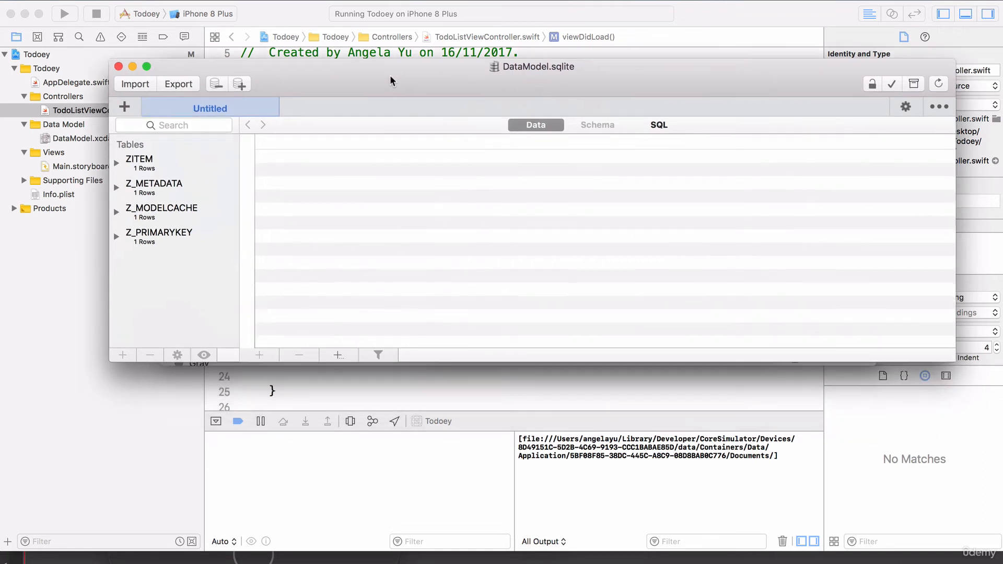
pyautogui.moveTo(169, 181)
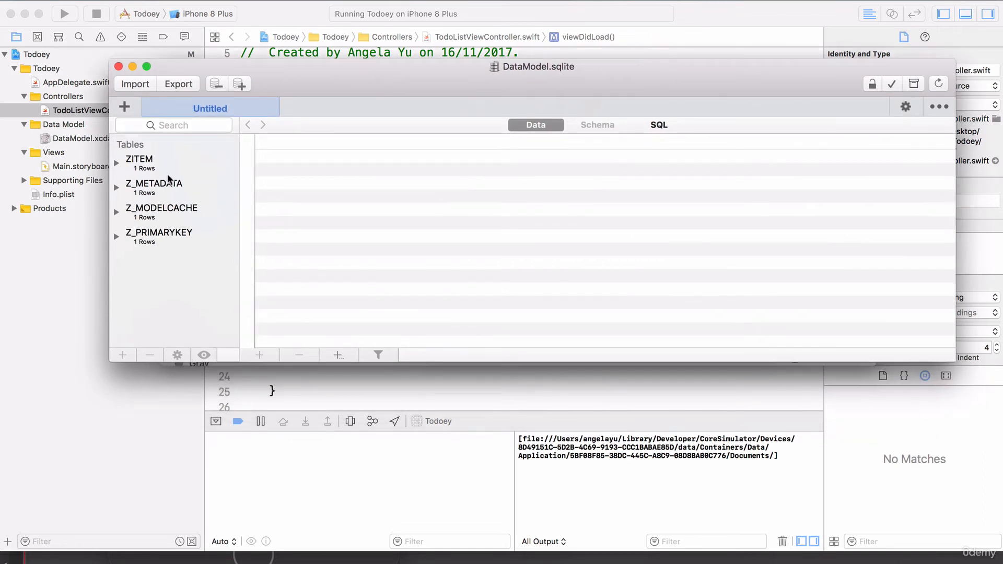
pyautogui.moveTo(191, 166)
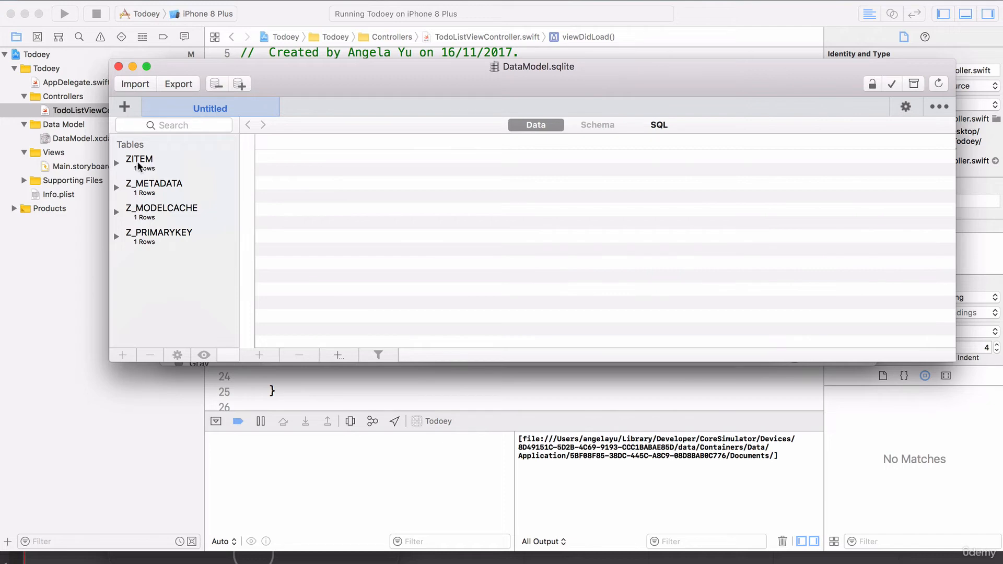
# Show the ZITEM table's single 'Save the World!' row, then switch to the simulator
pyautogui.click(139, 159)
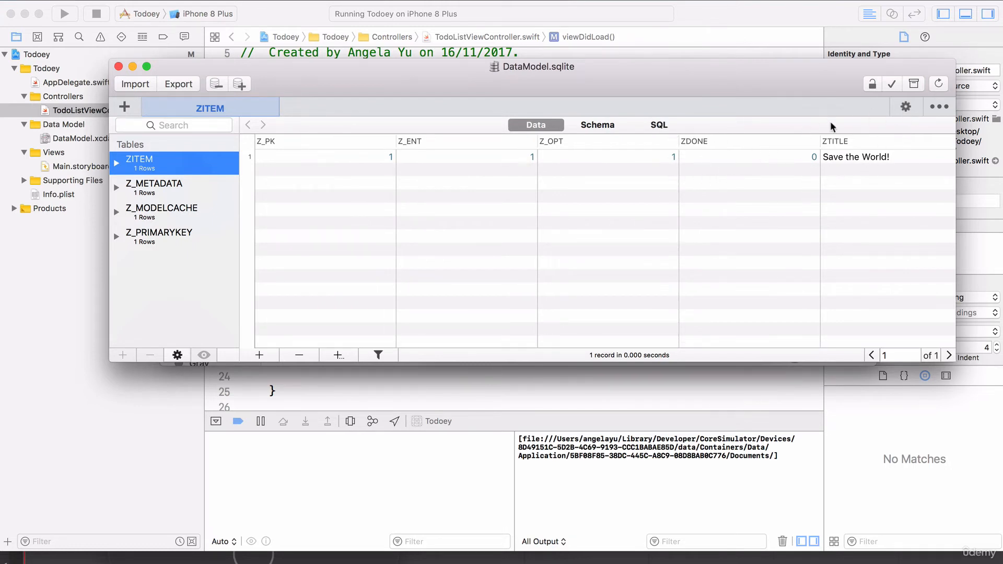
pyautogui.moveTo(681, 163)
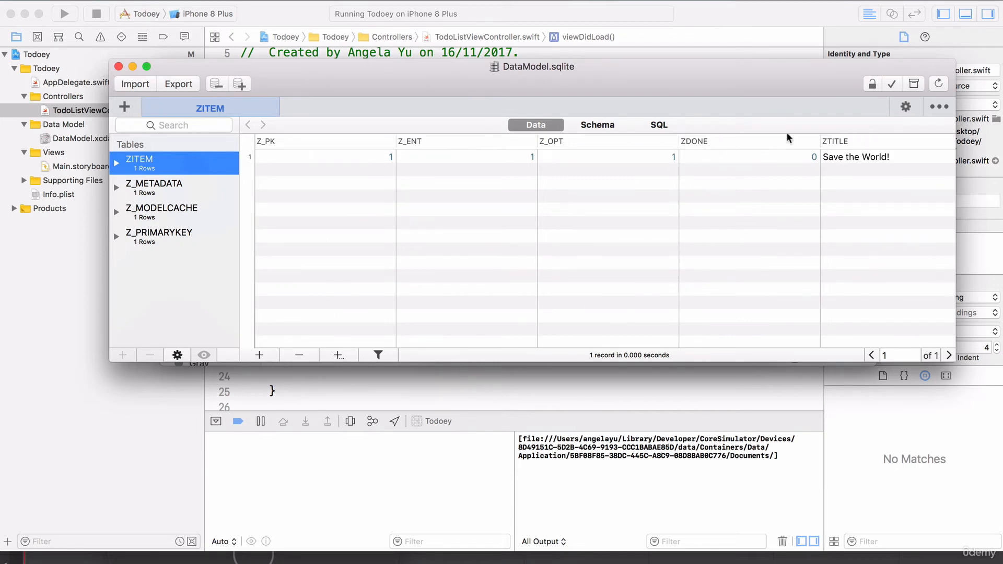
pyautogui.moveTo(864, 131)
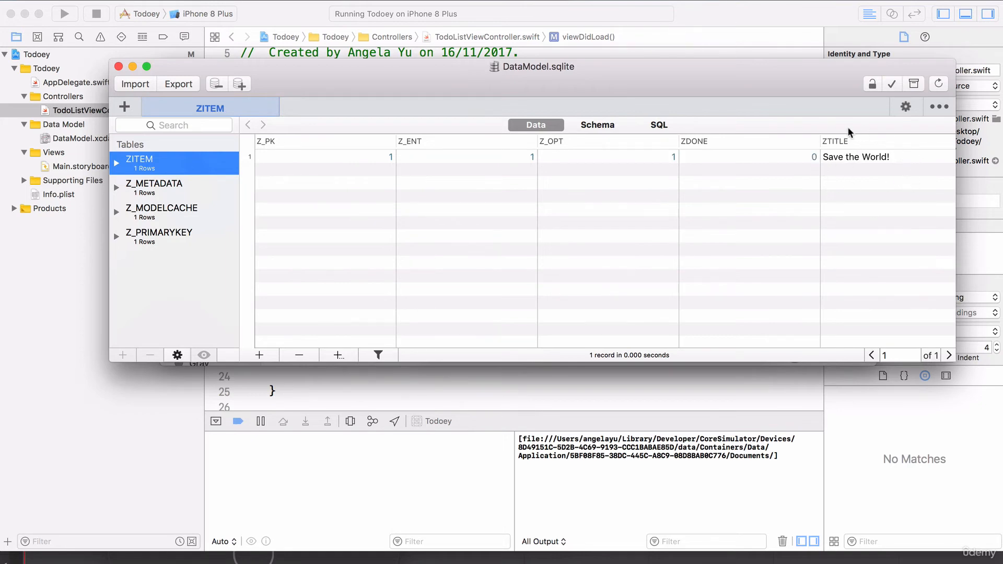
pyautogui.press('cmd+tab')
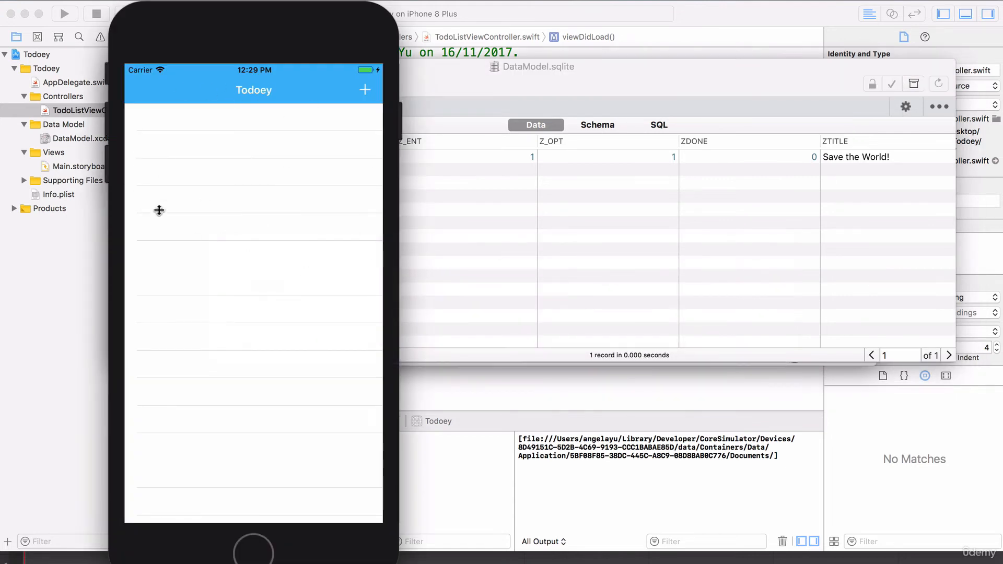
pyautogui.moveTo(207, 248)
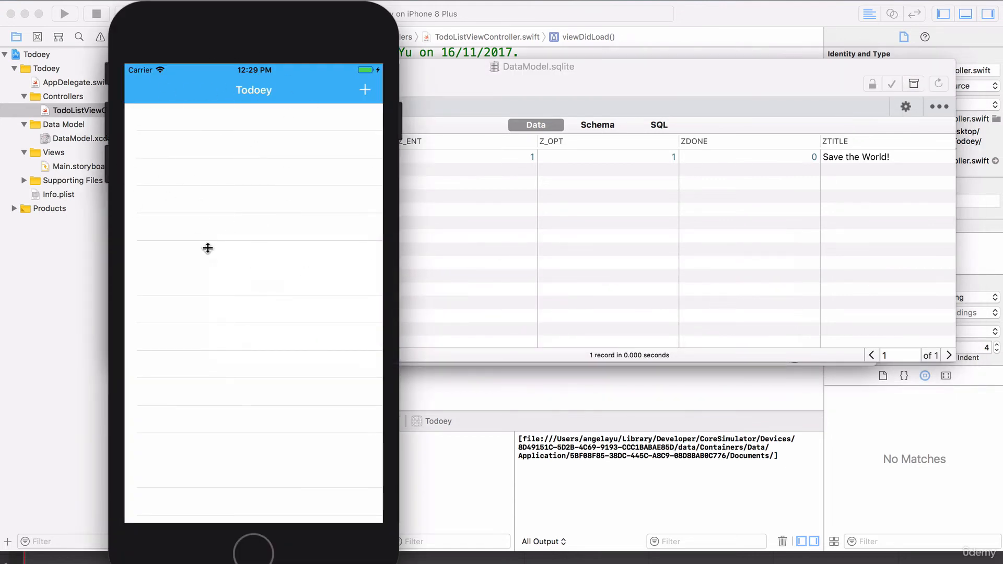
pyautogui.moveTo(222, 98)
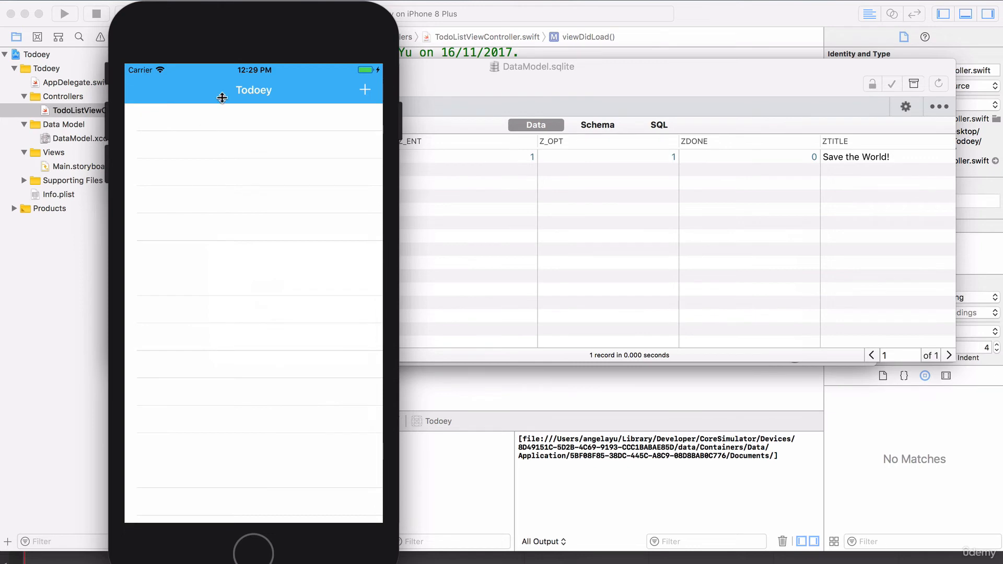
pyautogui.moveTo(844, 155)
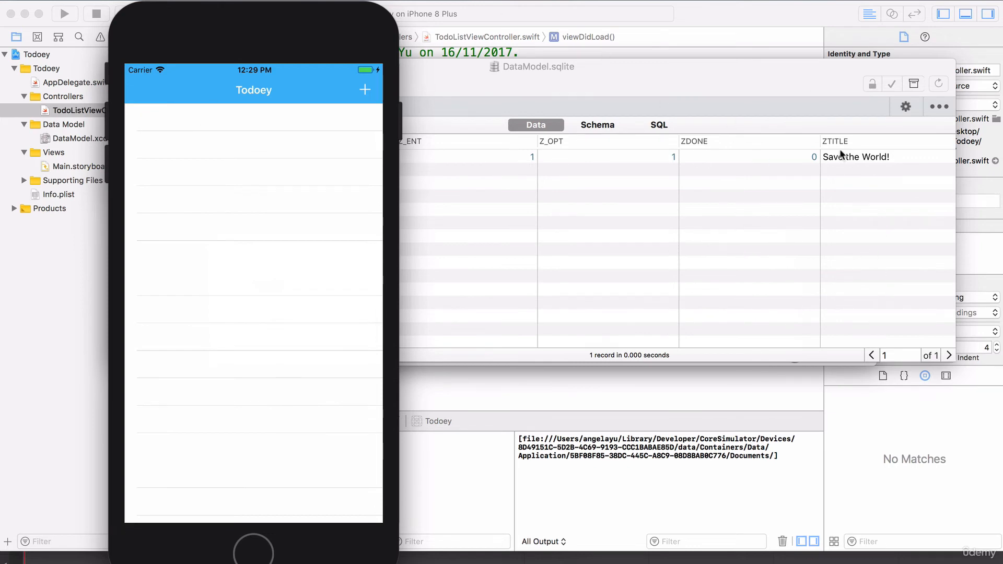
# Add the item 'Buy Eggos!' through the Todoey + dialog
pyautogui.click(365, 89)
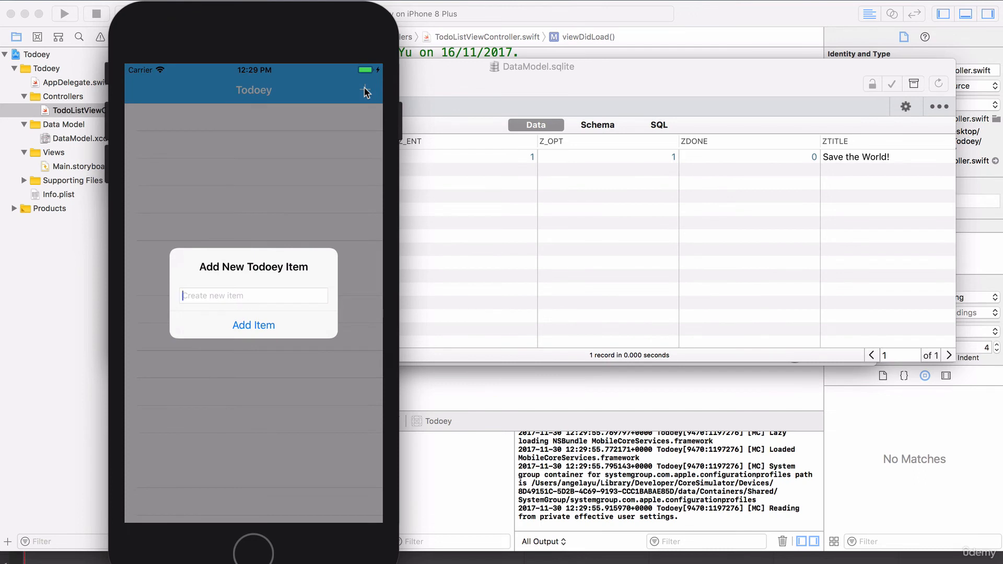
pyautogui.write('Buy Eggos')
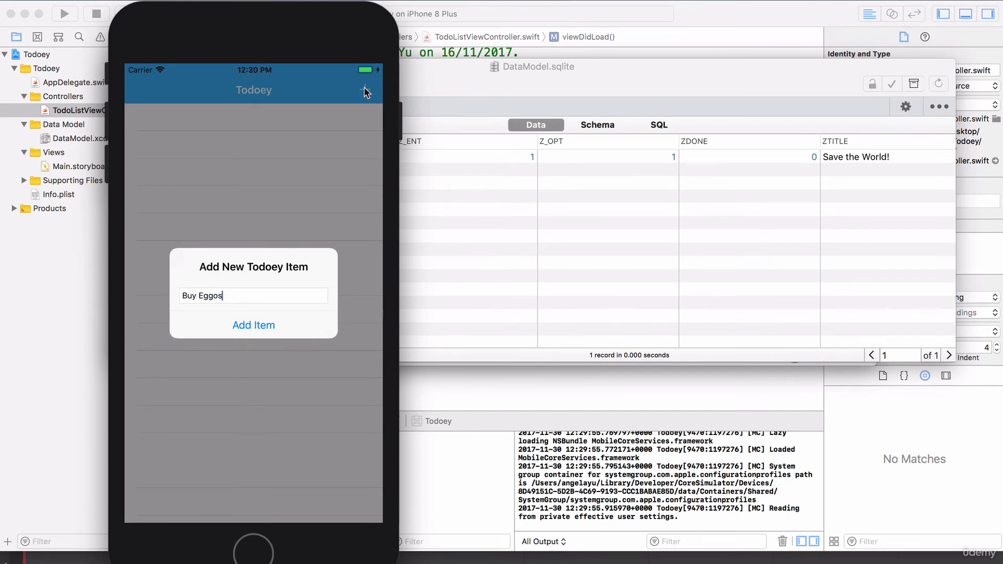
pyautogui.write('!')
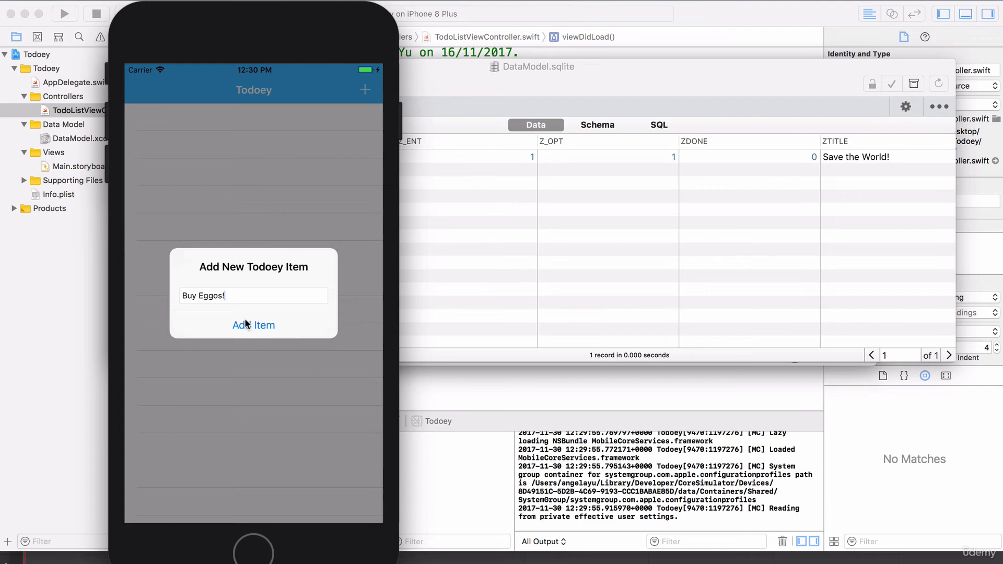
pyautogui.click(253, 325)
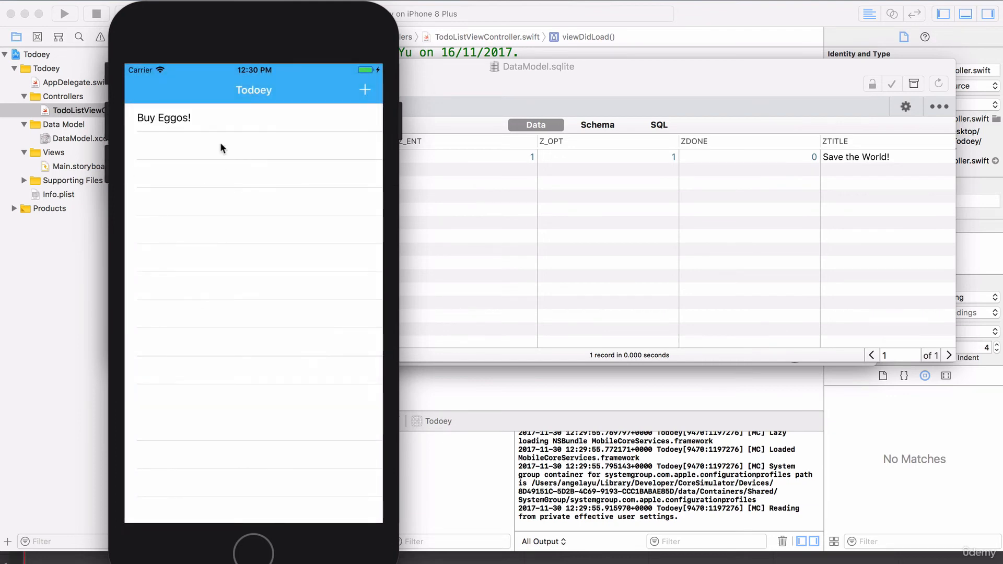
pyautogui.moveTo(229, 122)
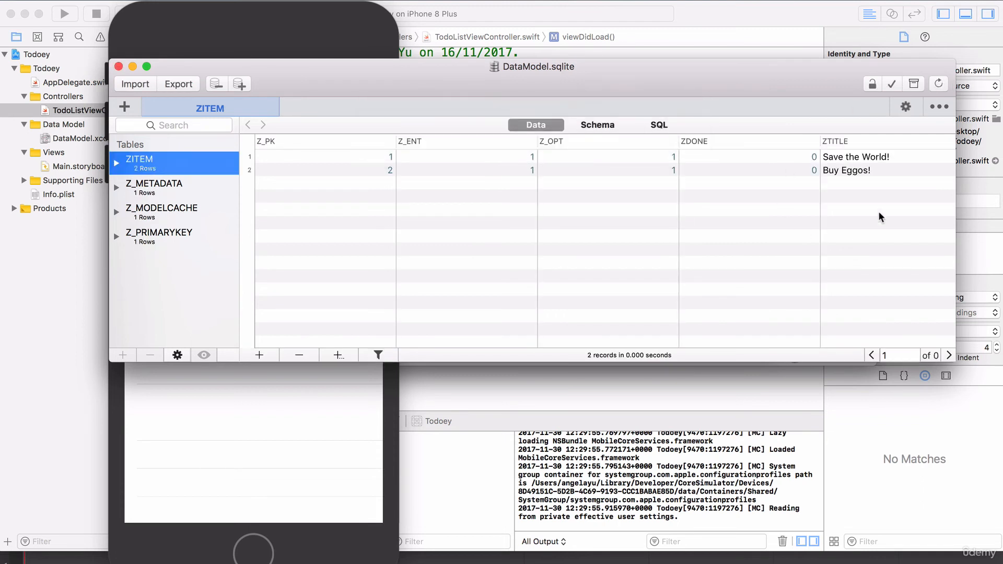
pyautogui.moveTo(757, 137)
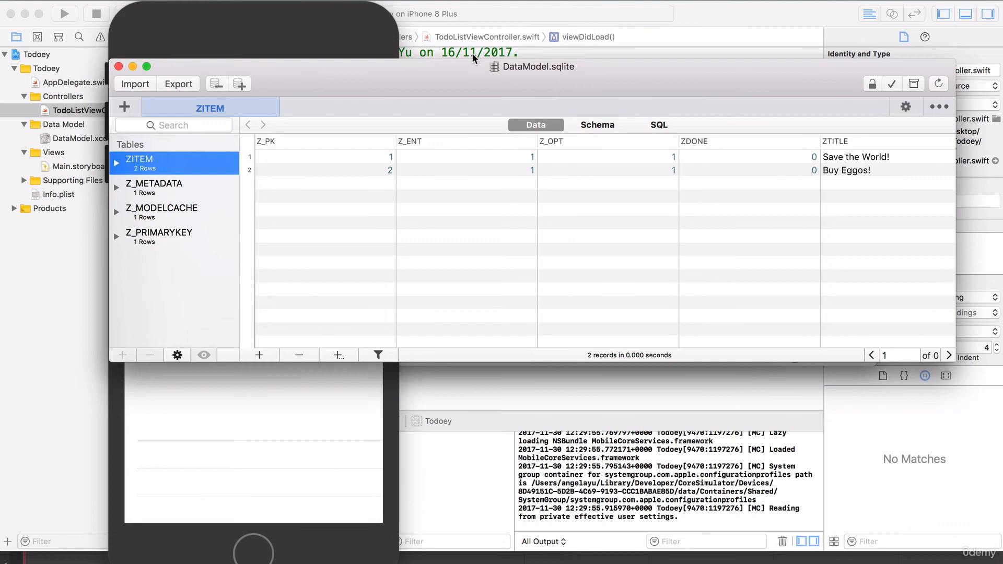
pyautogui.moveTo(575, 77)
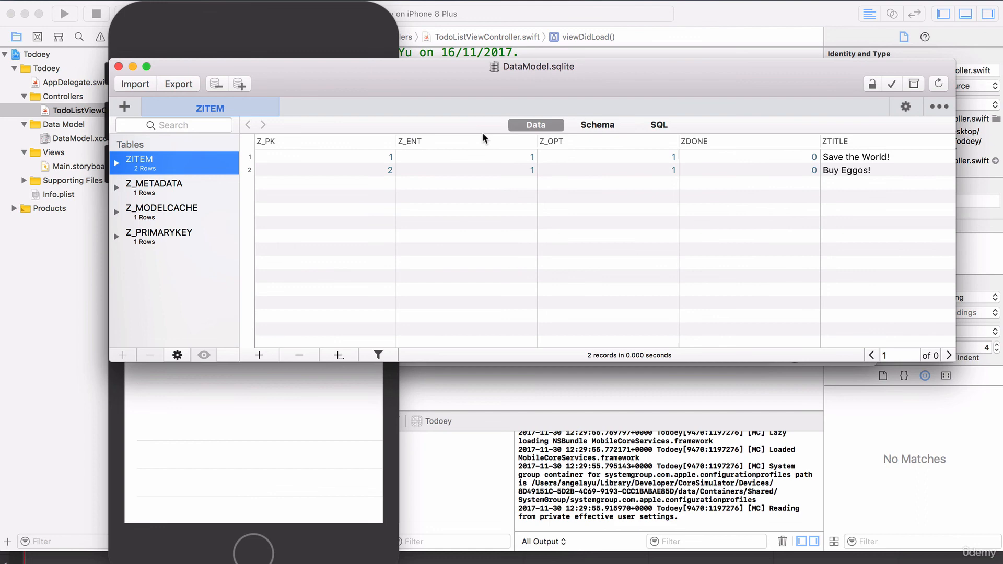
pyautogui.moveTo(531, 77)
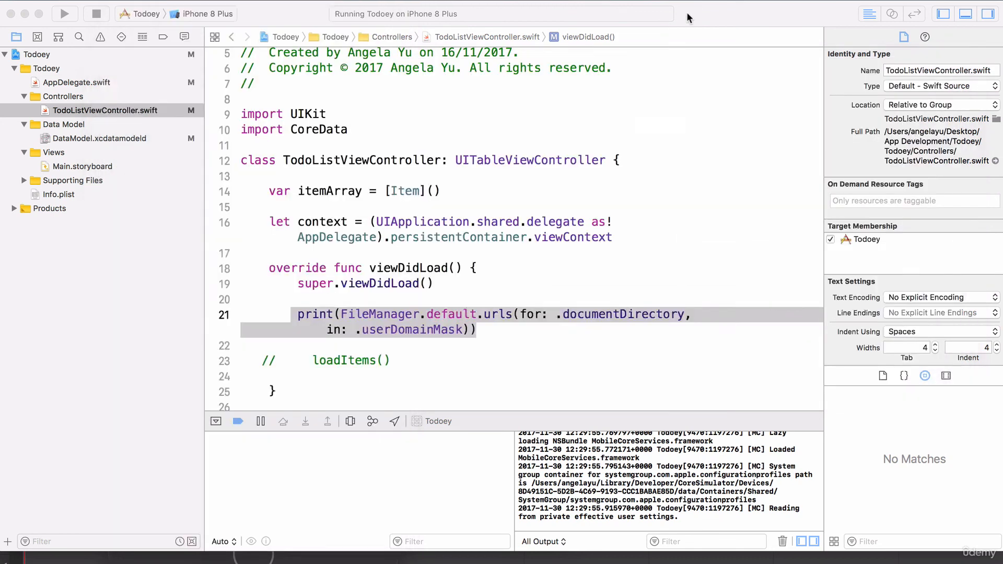
# Open AppDelegate.swift in Xcode's project navigator
pyautogui.click(77, 82)
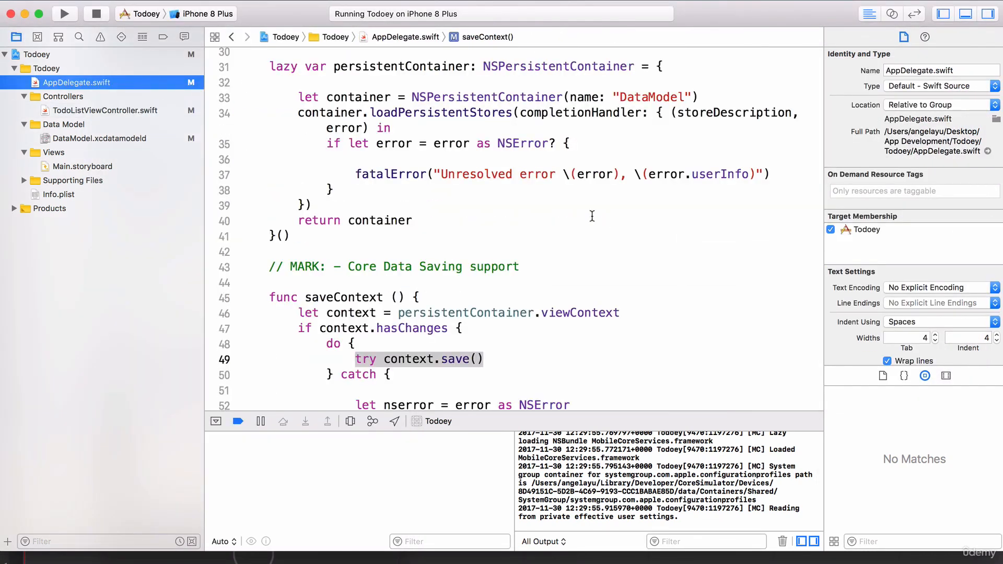